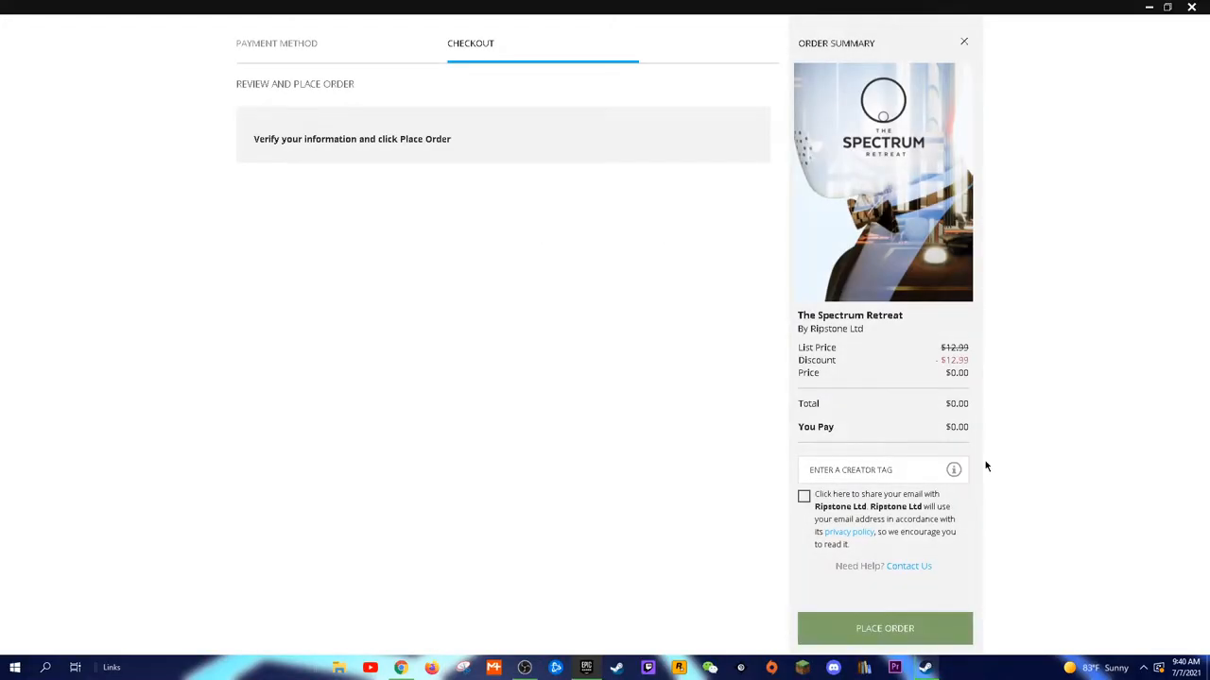
# Step: Place the $0.00 order for The Spectrum Retreat from the checkout page
pyautogui.click(885, 627)
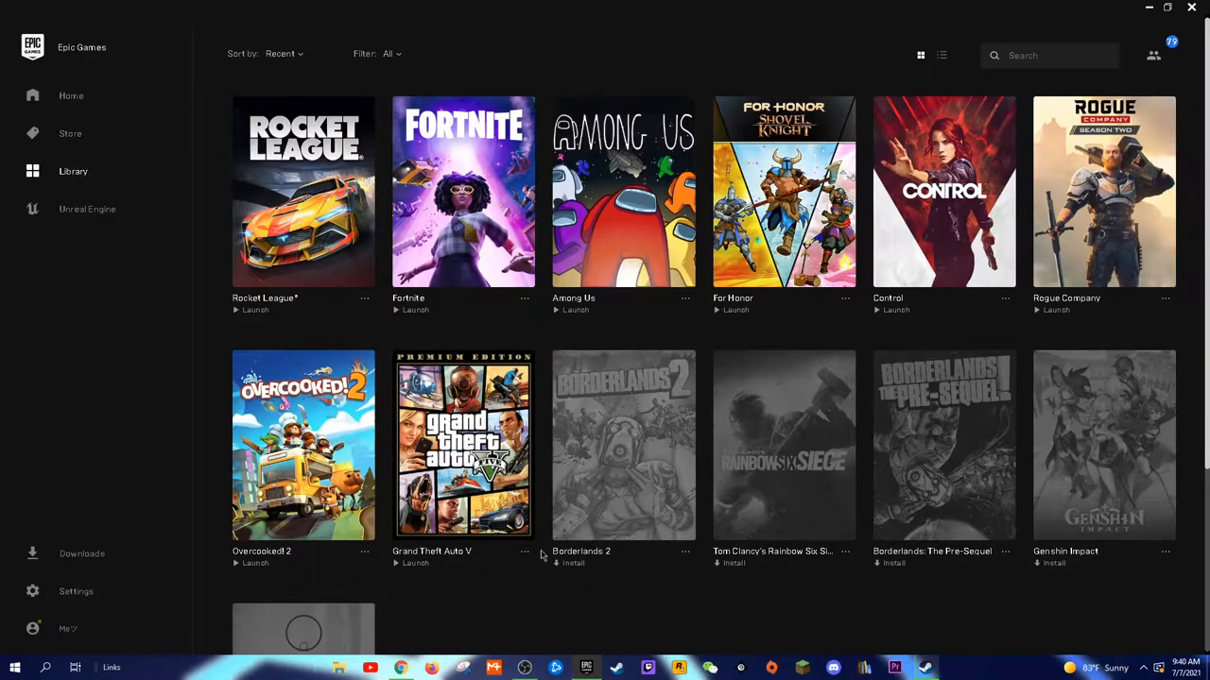
pyautogui.moveTo(61, 116)
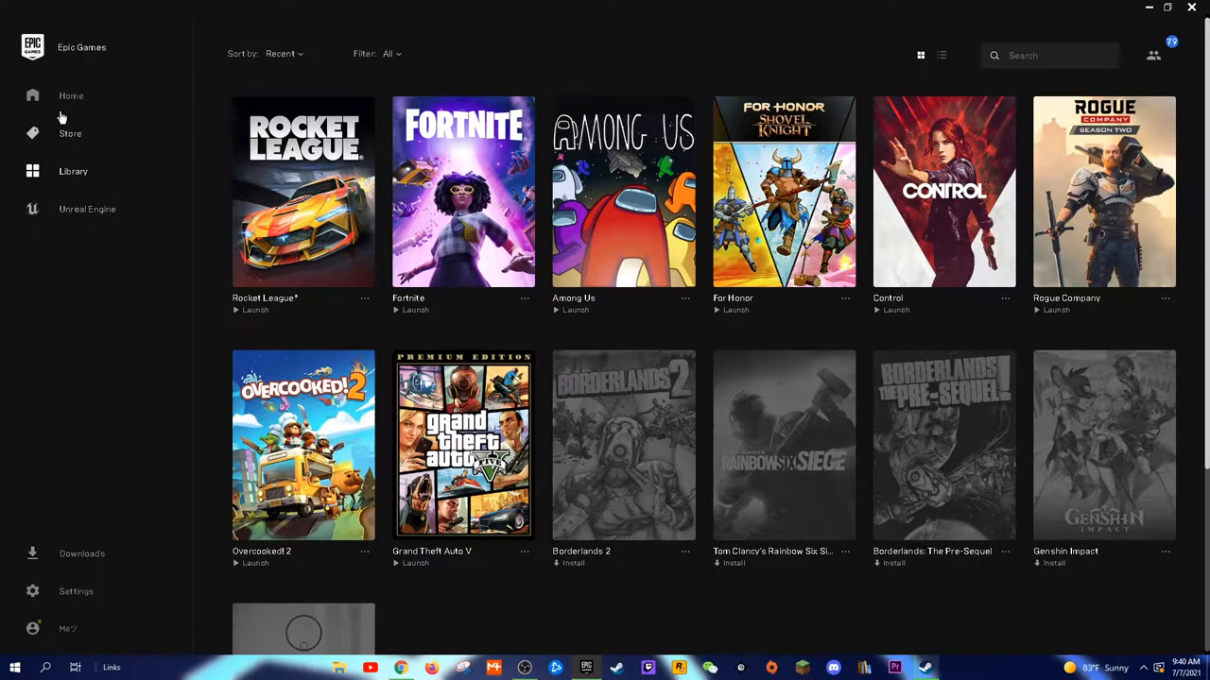
# Step: Browse the store front page down through the Free Games and Games On Sale sections
pyautogui.click(70, 133)
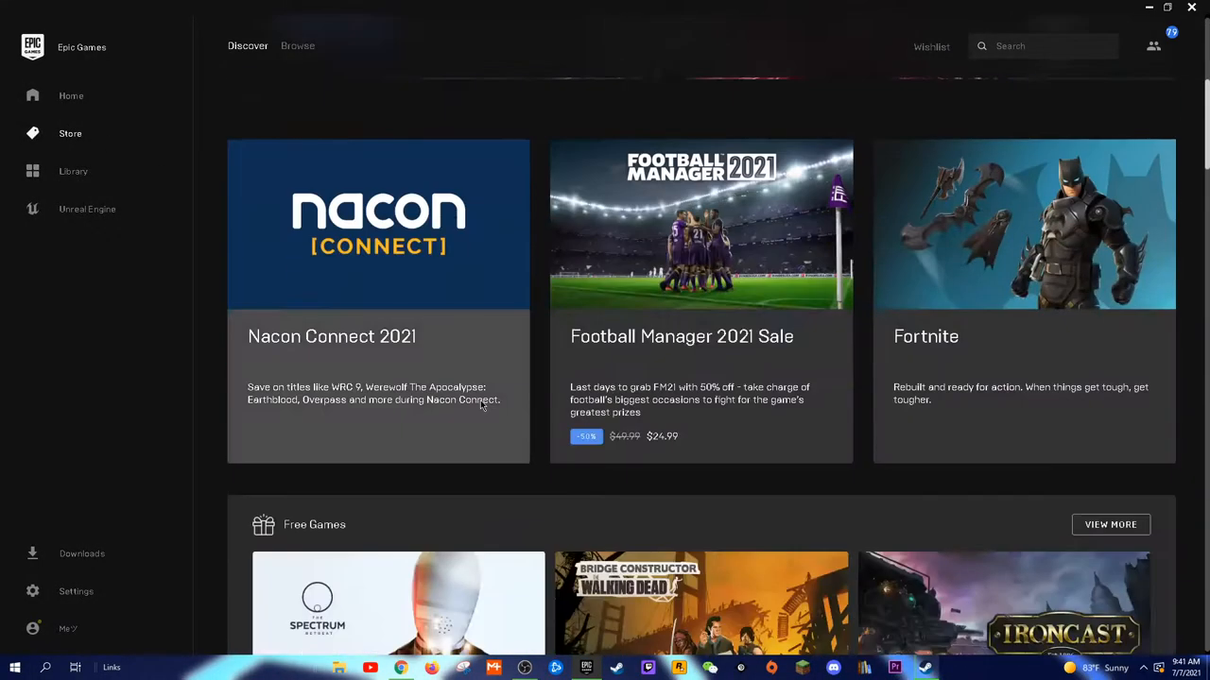
pyautogui.scroll(3)
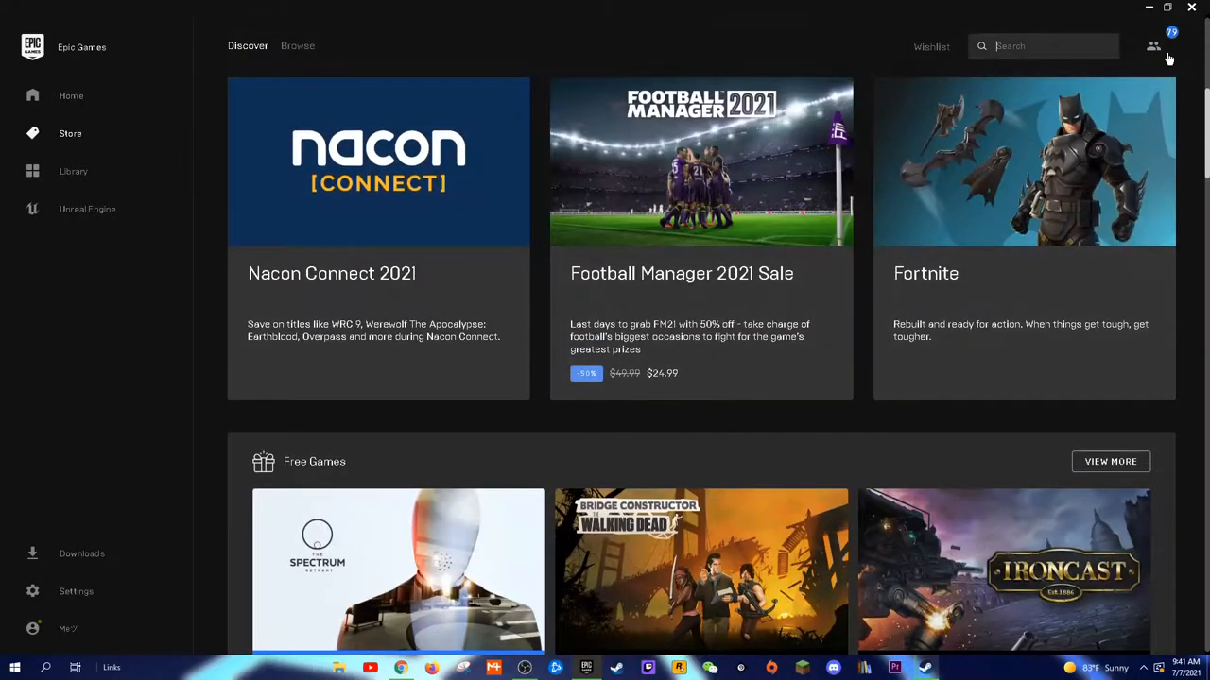
pyautogui.scroll(-3)
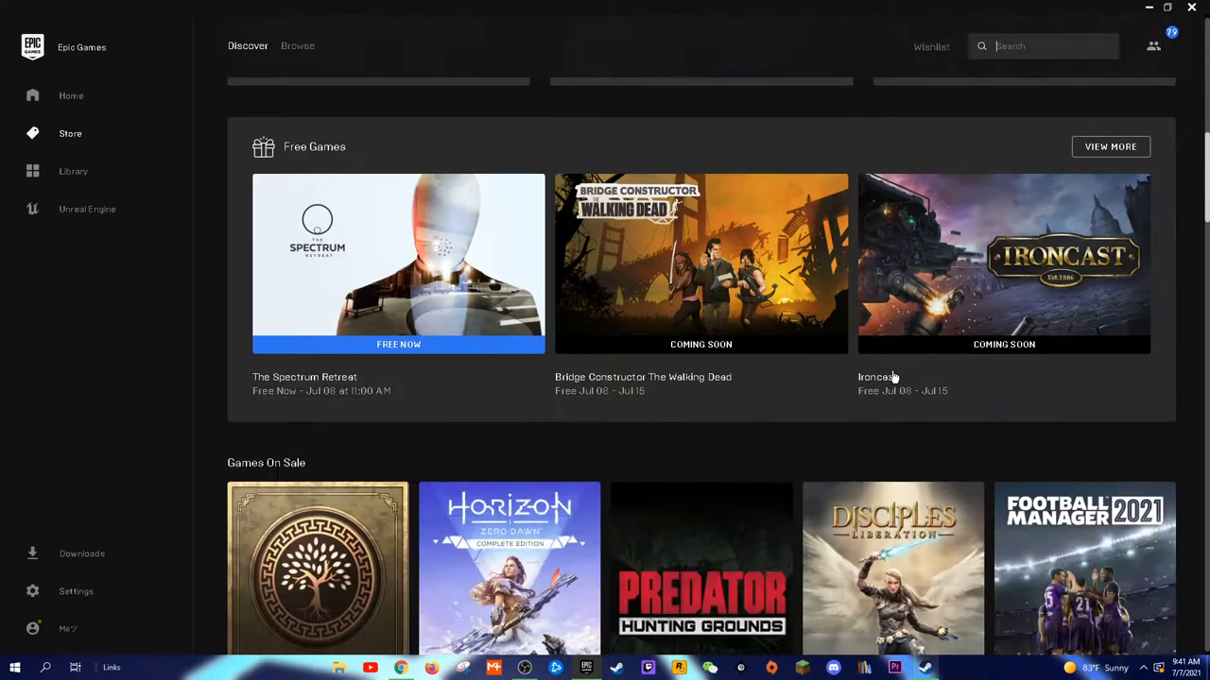
pyautogui.scroll(-3)
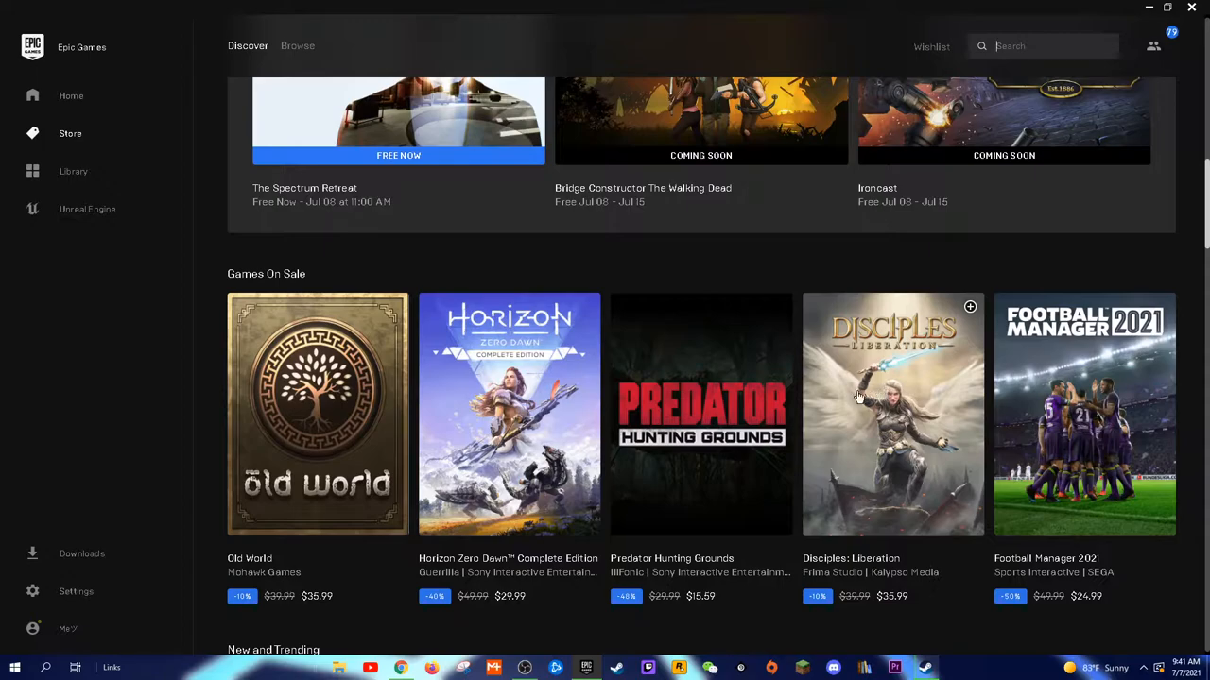
pyautogui.moveTo(620, 567)
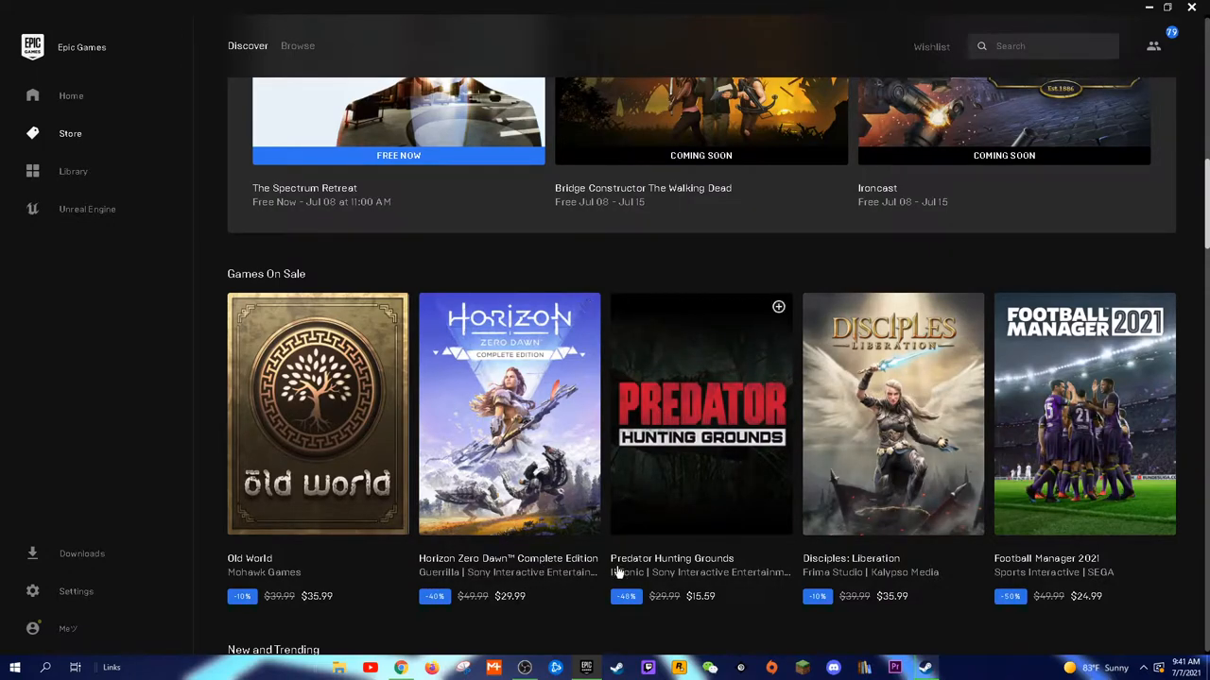
pyautogui.scroll(-3)
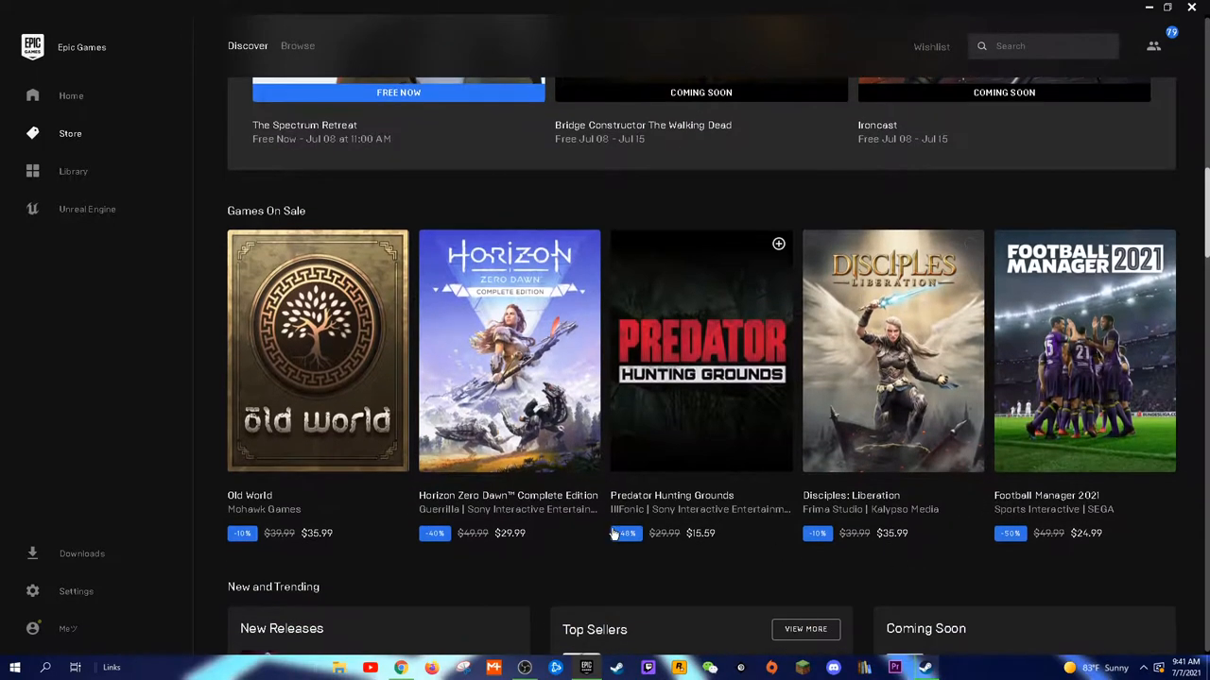
pyautogui.scroll(-3)
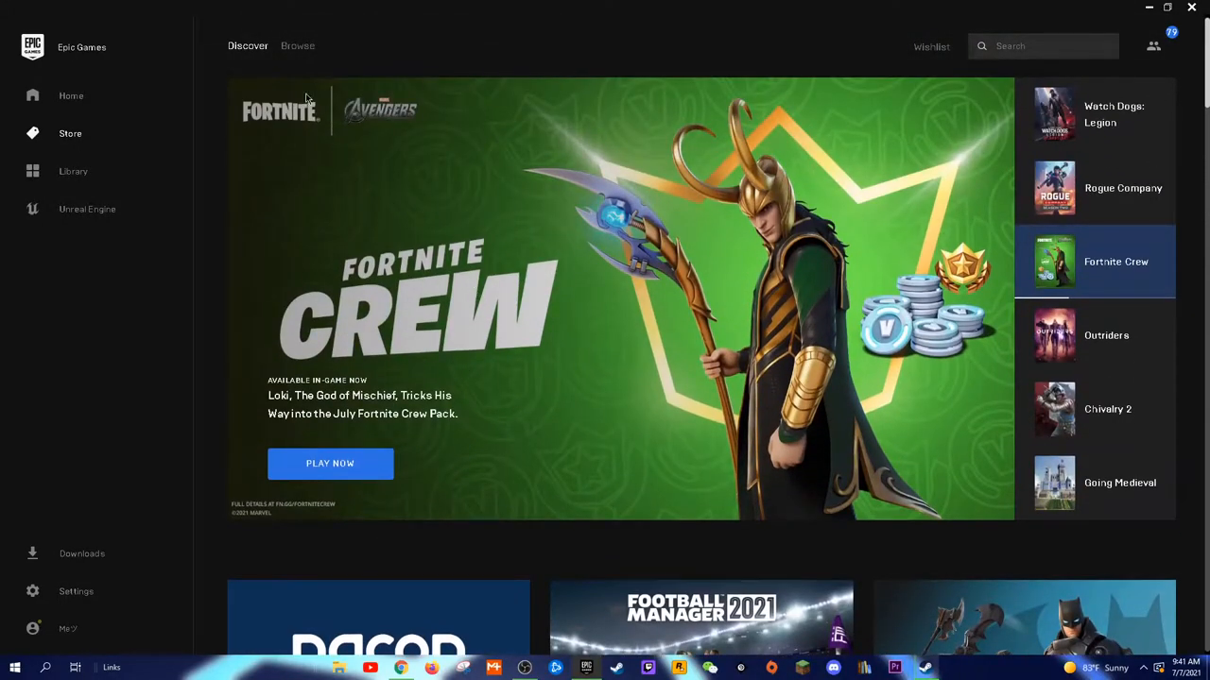
# Step: Filter the Browse catalogue to Discounted games, showing The Spectrum Retreat free at 100% off
pyautogui.click(299, 45)
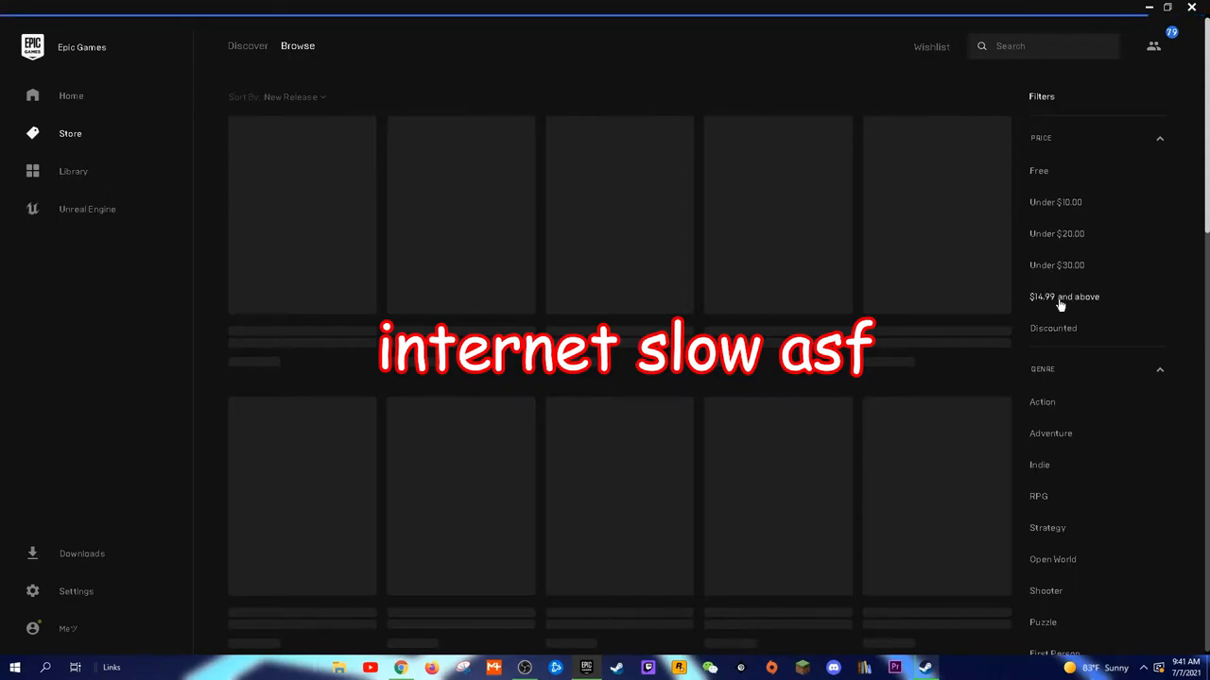
pyautogui.click(1051, 329)
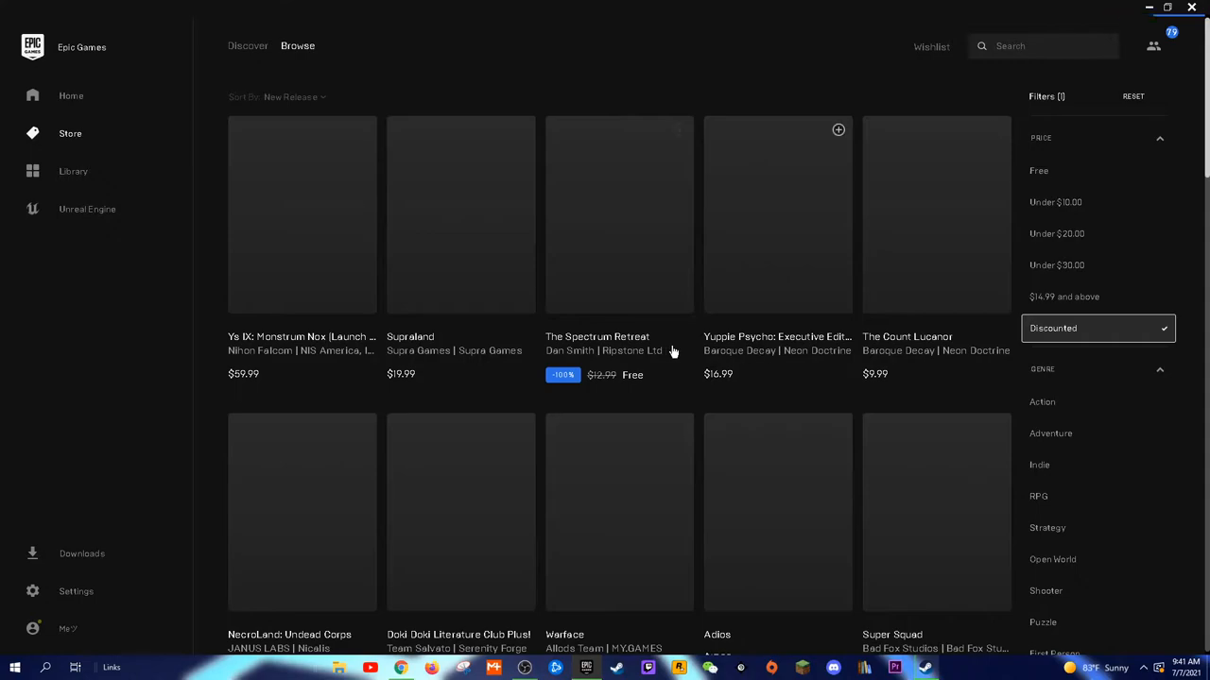
pyautogui.click(1097, 329)
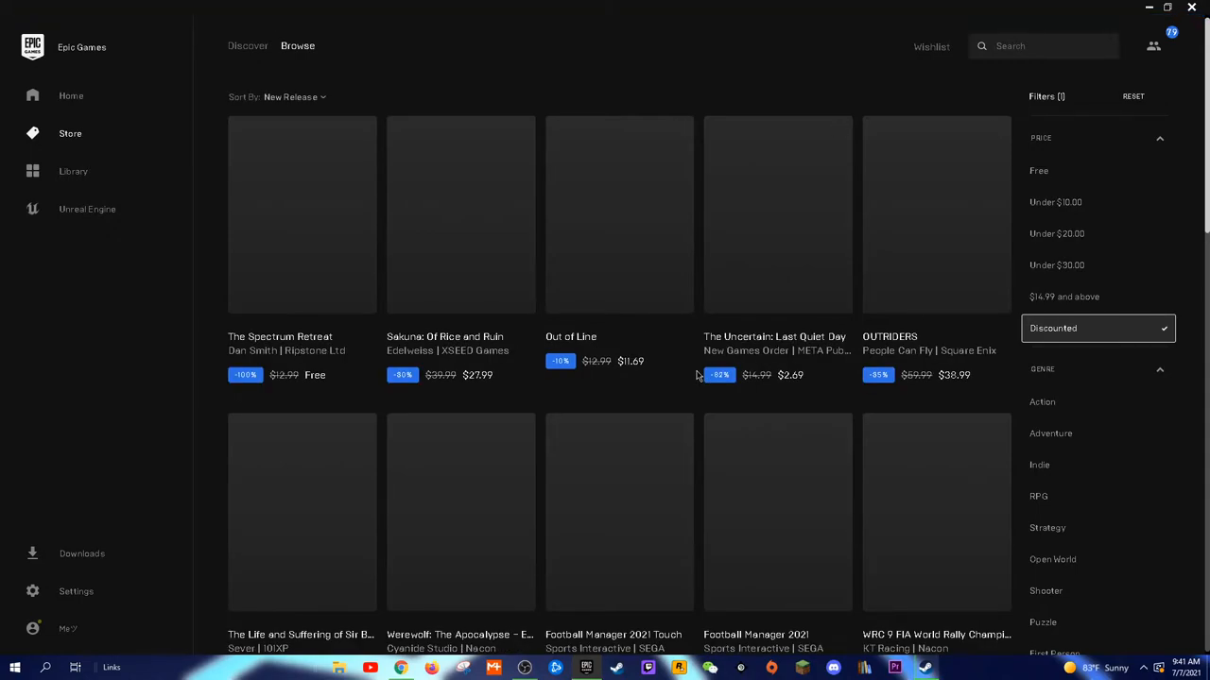
pyautogui.scroll(-3)
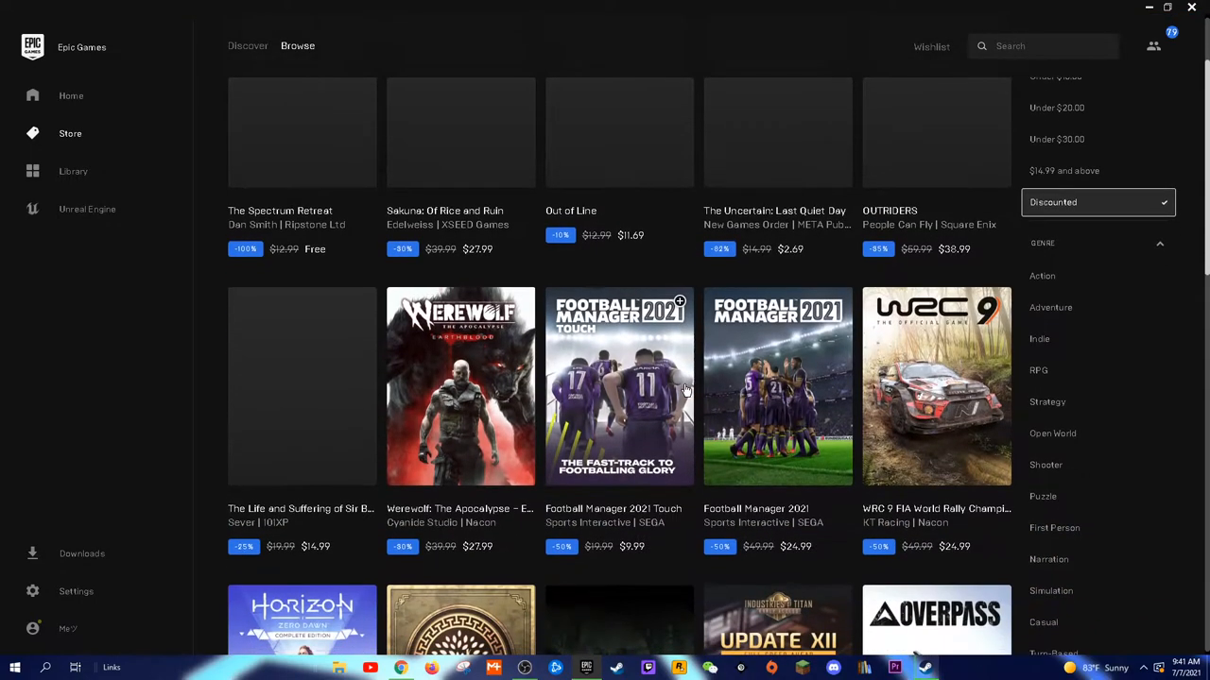
pyautogui.scroll(-3)
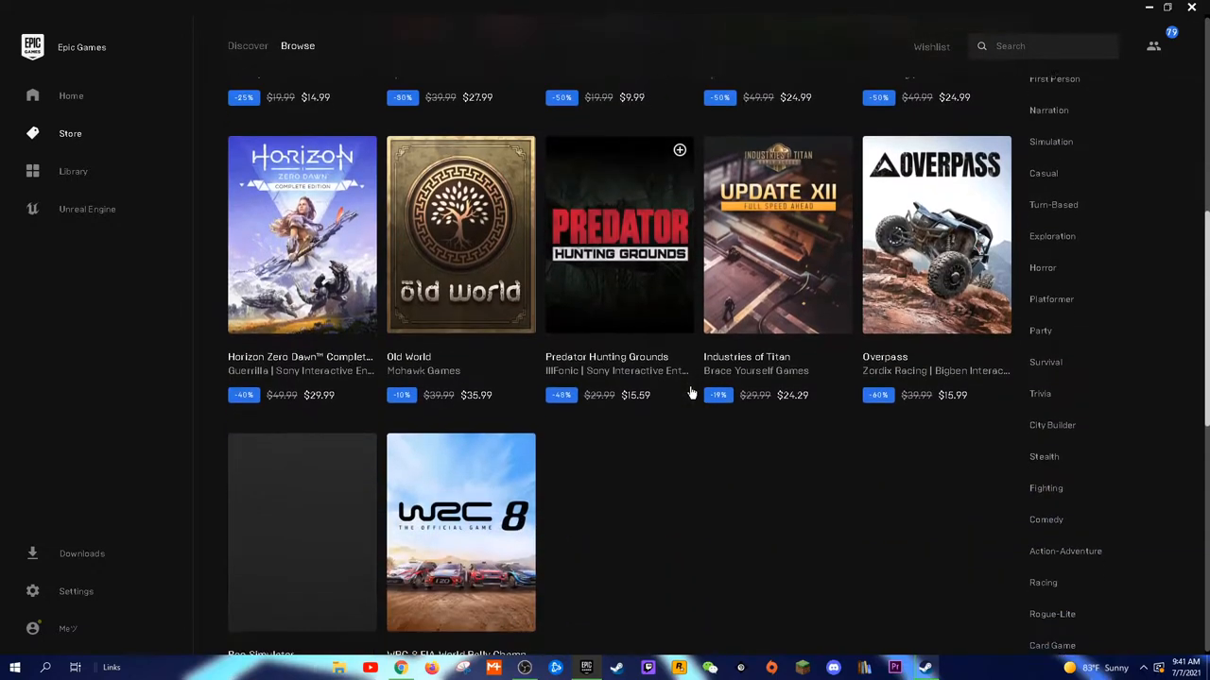
pyautogui.scroll(3)
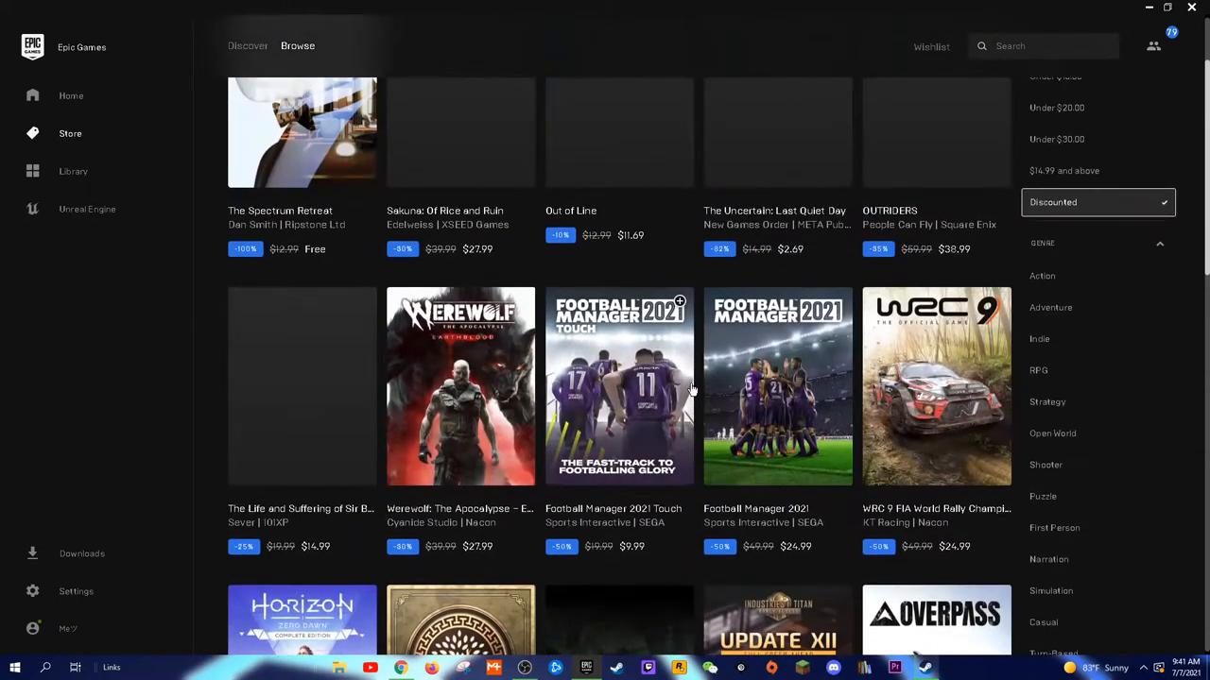
pyautogui.scroll(3)
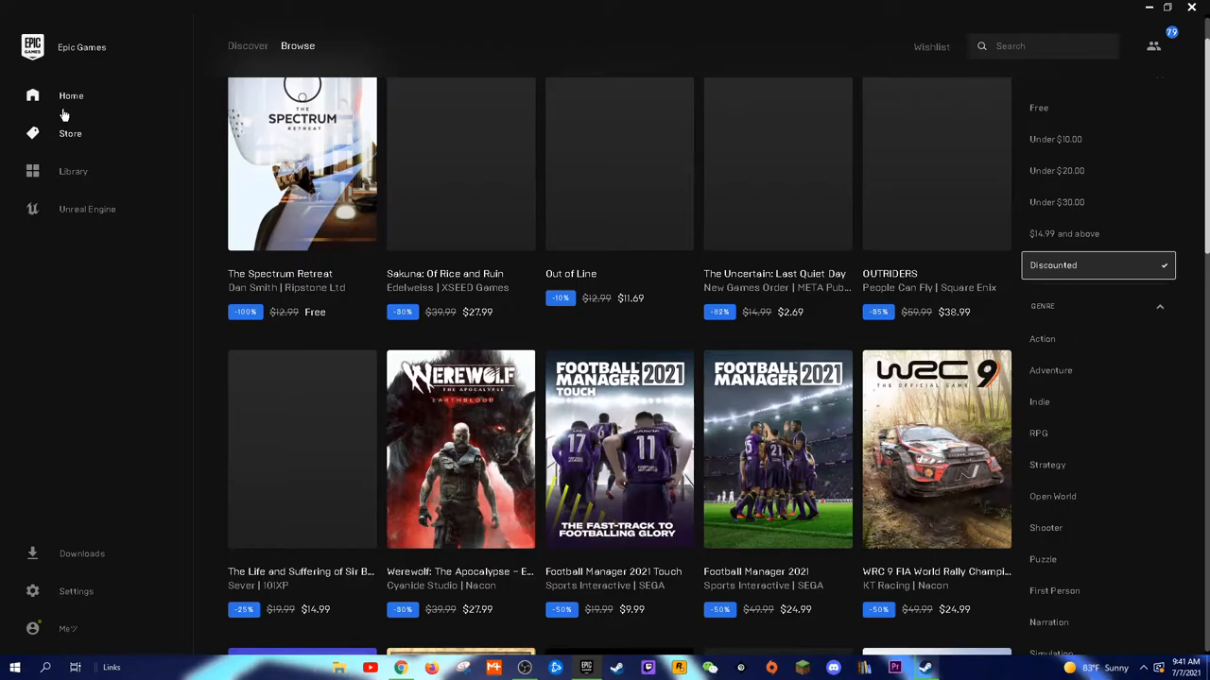
# Step: Show The Spectrum Retreat in the library among owned games, ready to install
pyautogui.click(72, 171)
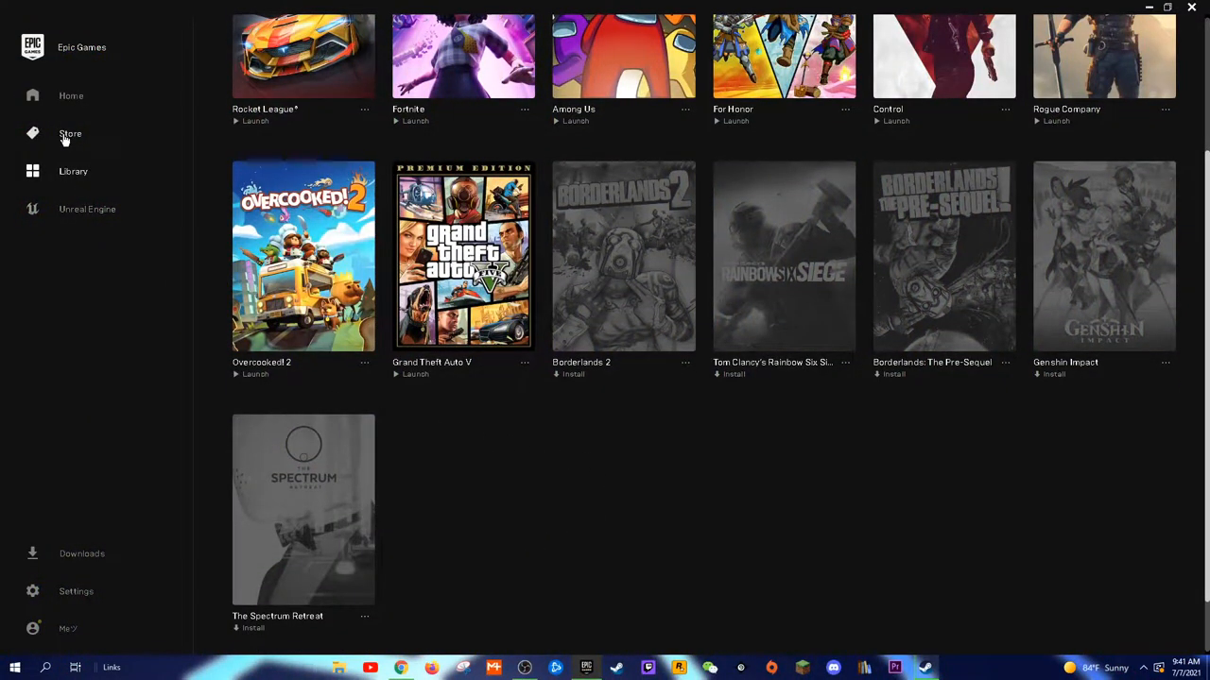
# Step: Return to the store front page and view The Spectrum Retreat listed as free now
pyautogui.click(70, 132)
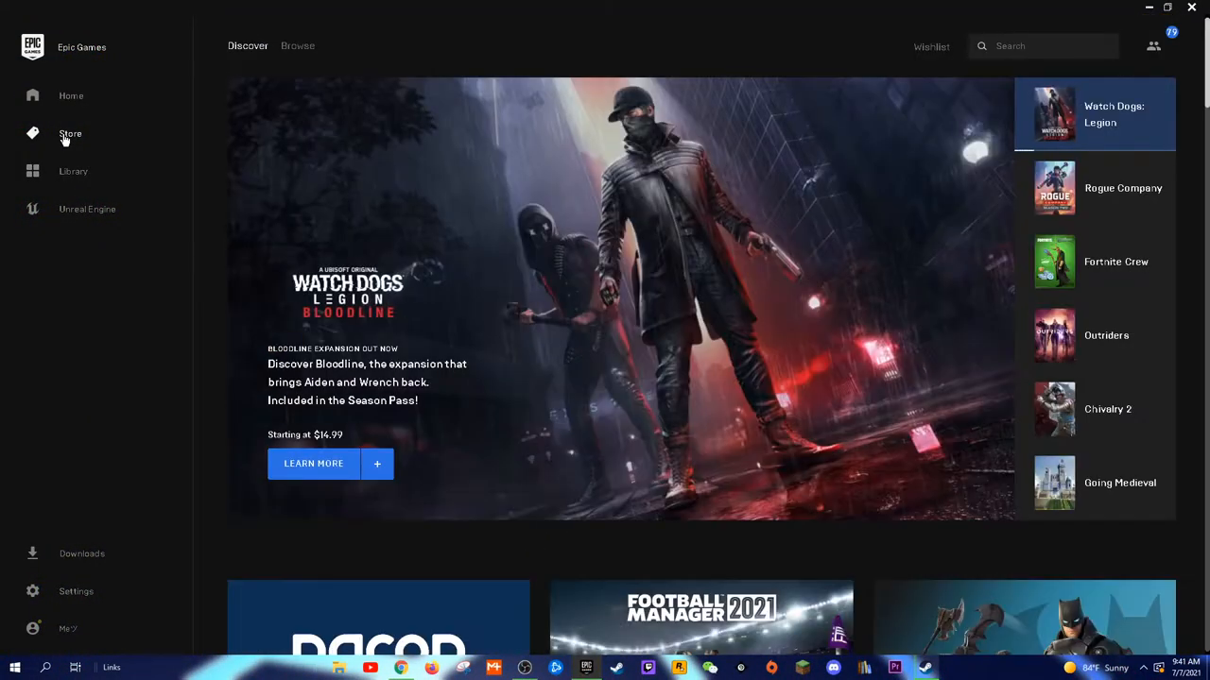
pyautogui.scroll(-3)
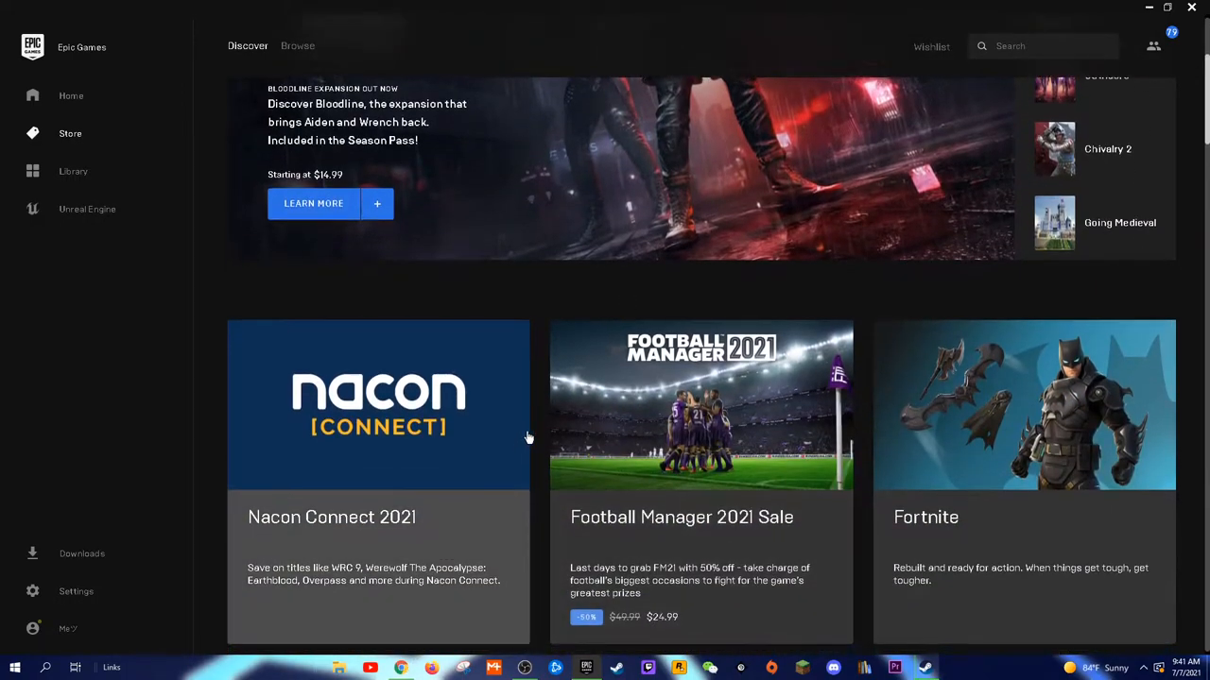
pyautogui.scroll(3)
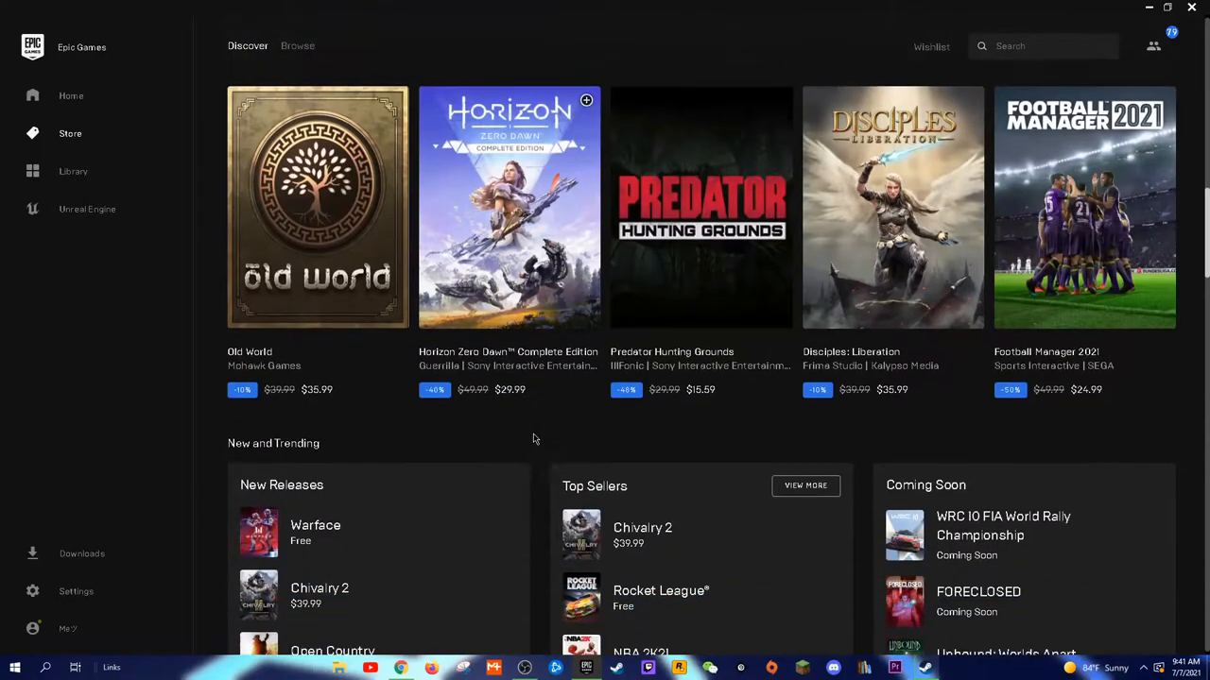
pyautogui.scroll(3)
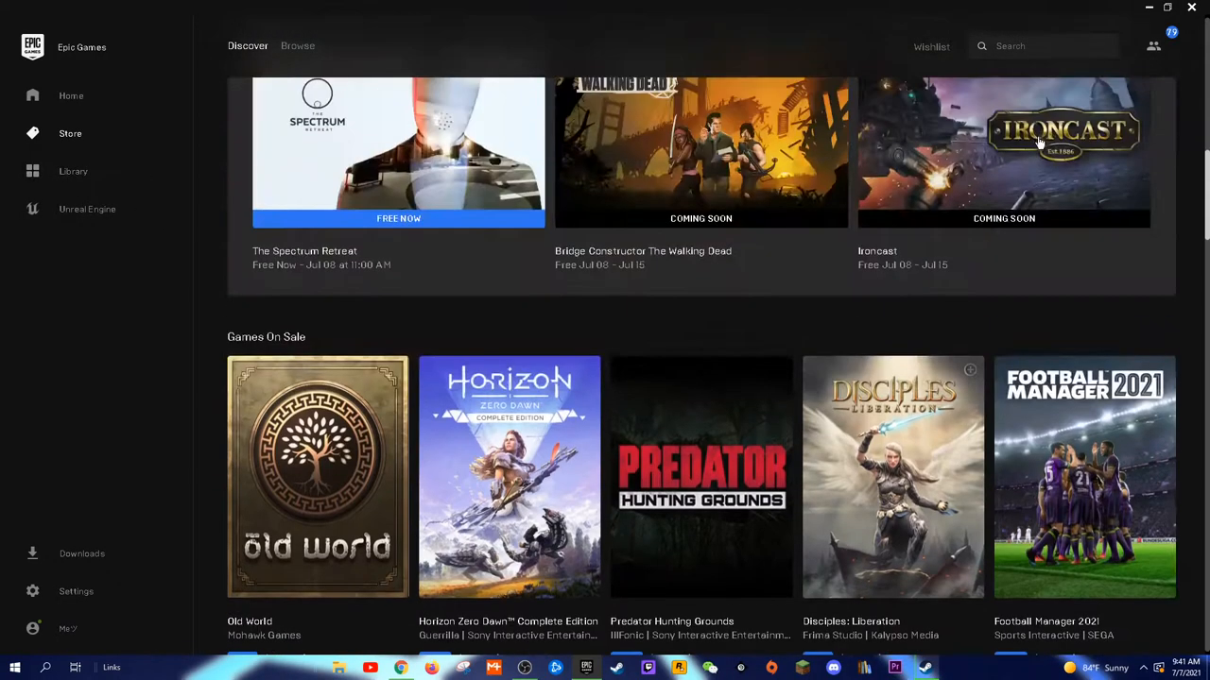